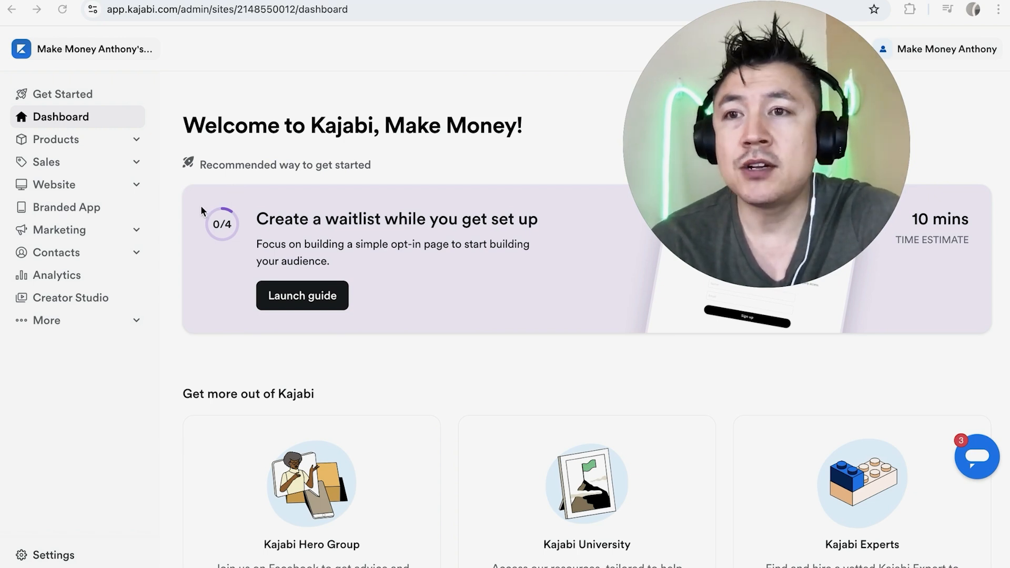
mouse_move(67, 120)
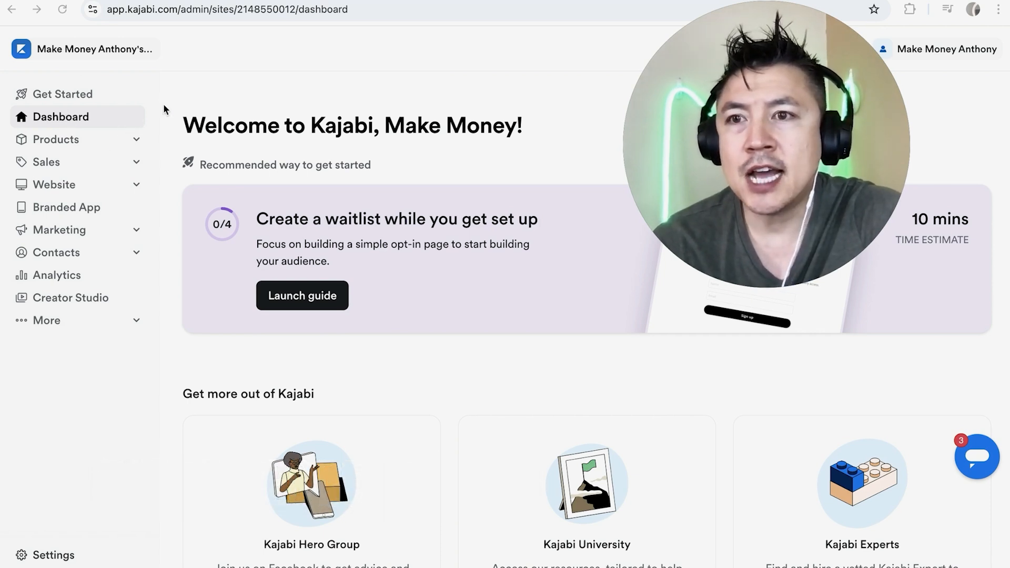
mouse_move(131, 148)
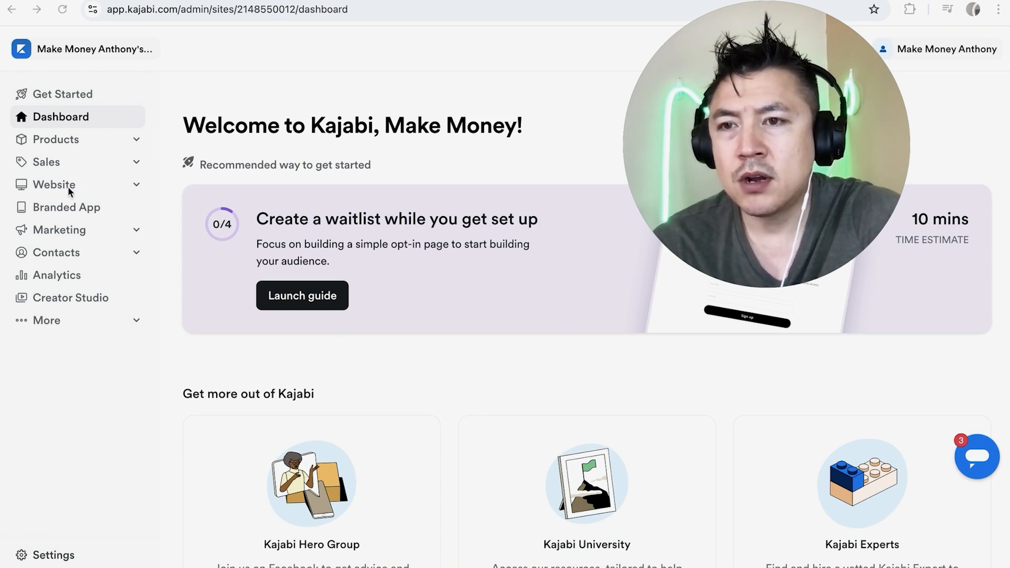
Step: From the sidebar's Website menu, reach Landing Pages and select the published landing page
left_click(53, 185)
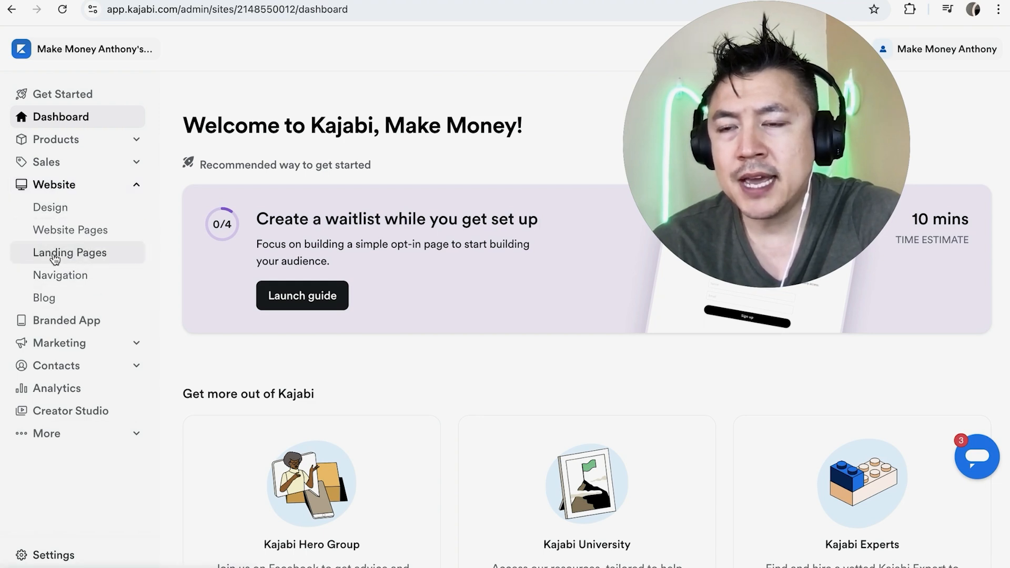
left_click(69, 252)
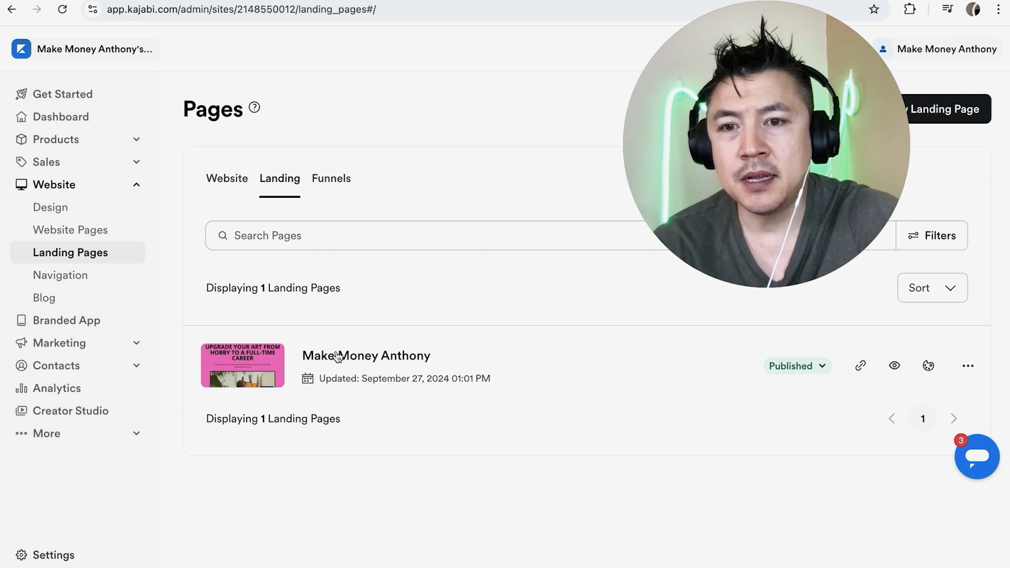
left_click(332, 354)
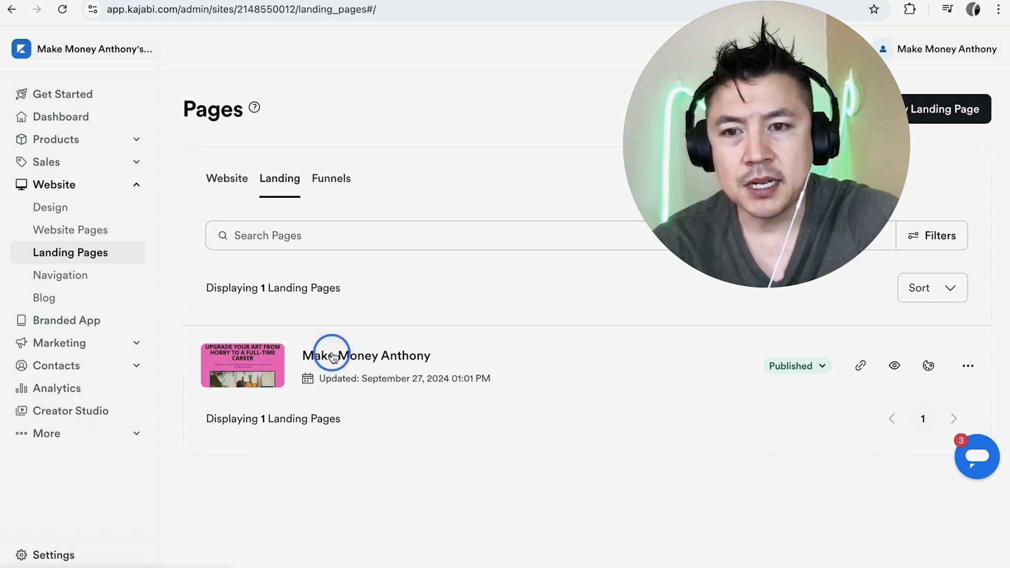
Step: Enter the page editor and start adding a new section from the Sections list
left_click(364, 354)
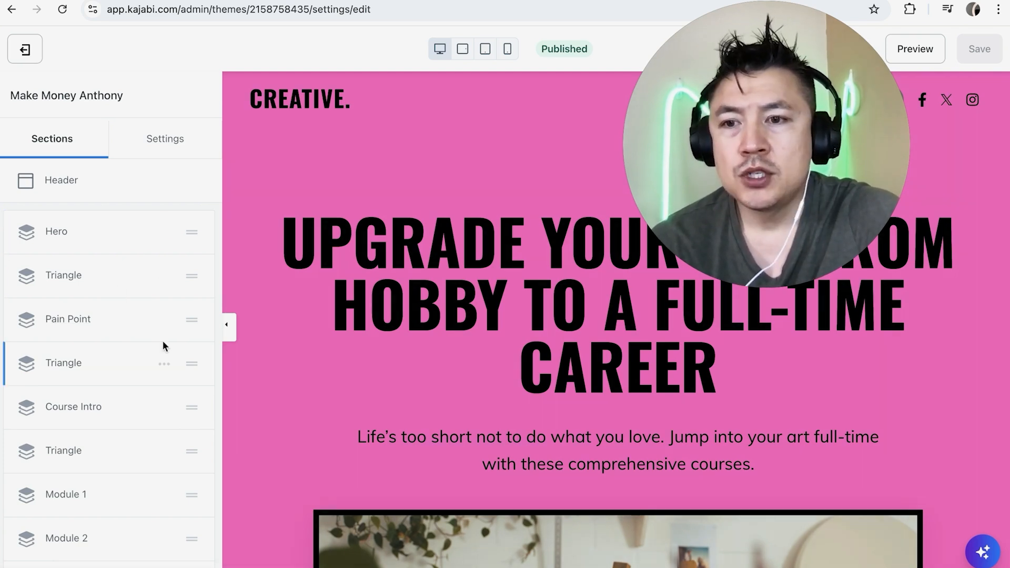
scroll("down", 3)
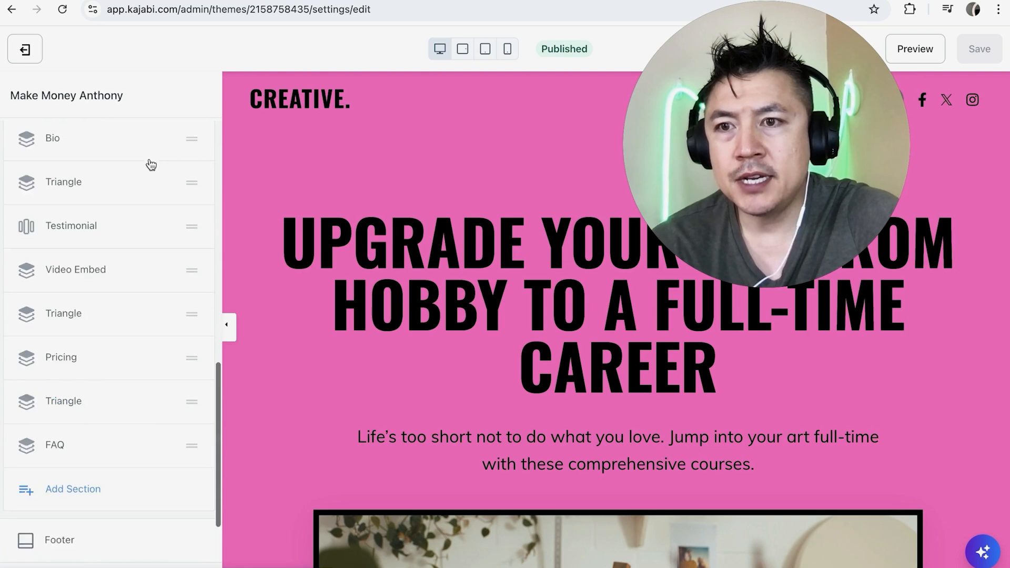
scroll("down", 3)
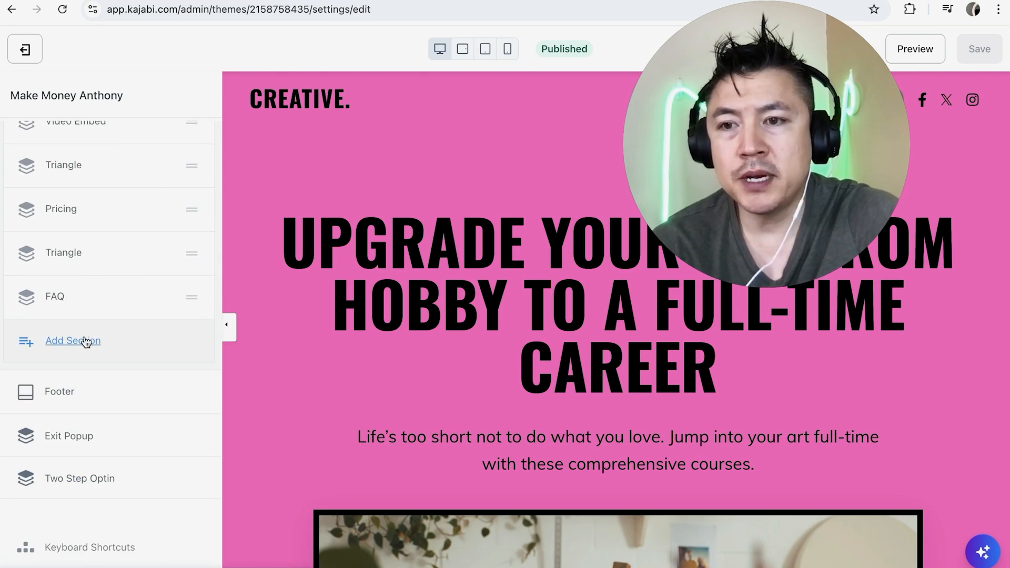
left_click(73, 340)
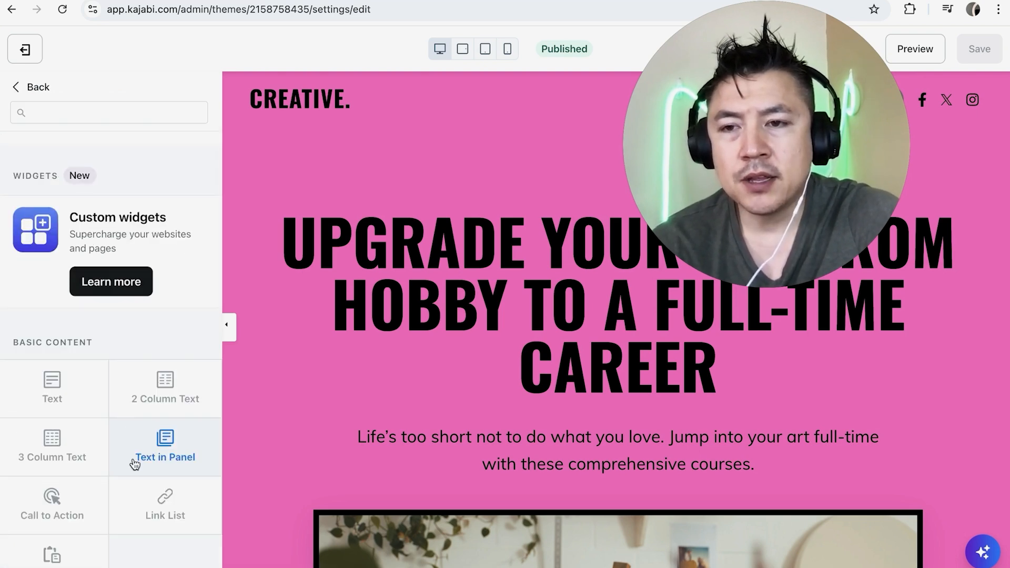
Step: Browse the section catalogue down to the Custom group
scroll("down", 3)
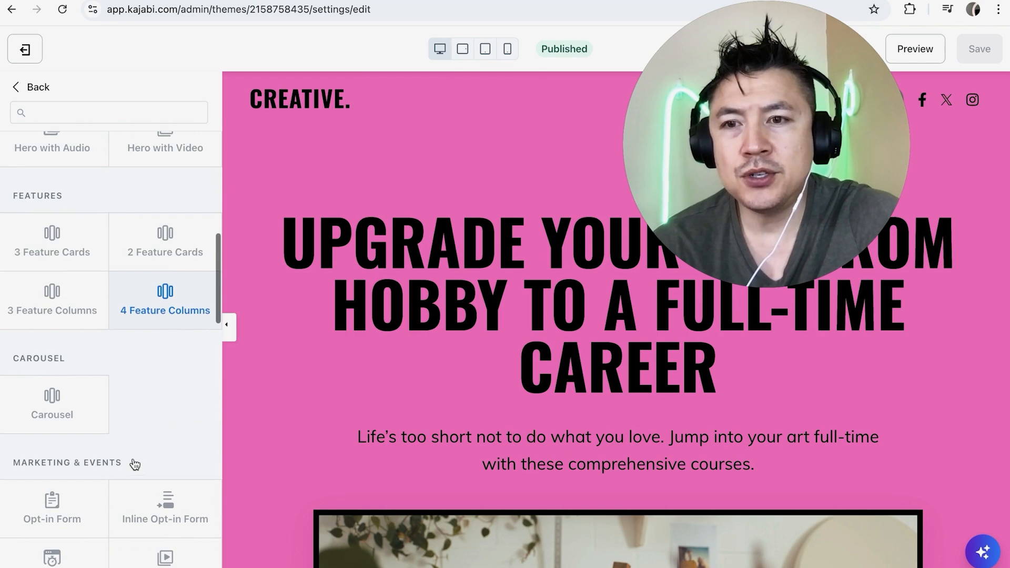
scroll("down", 3)
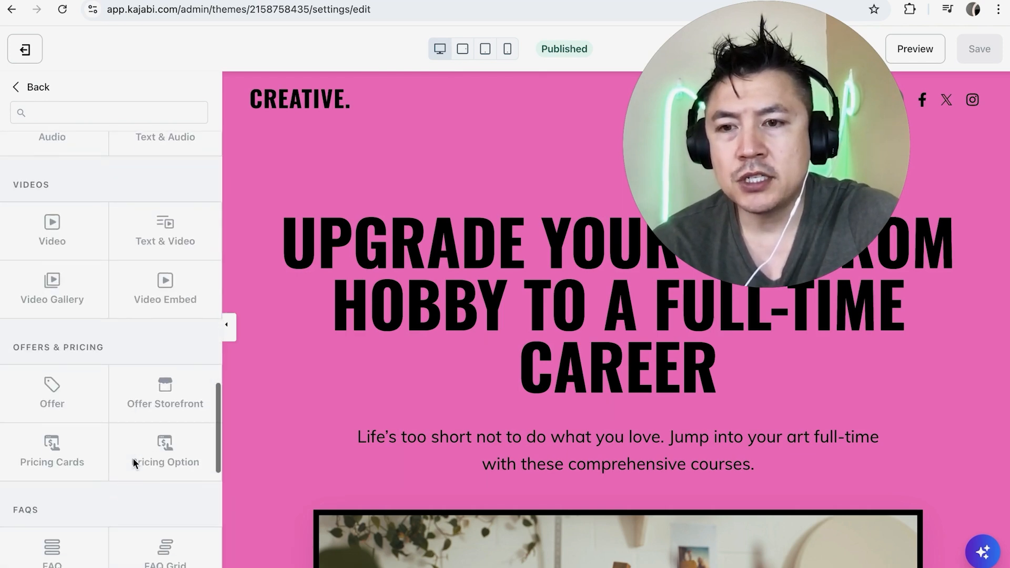
scroll("down", 3)
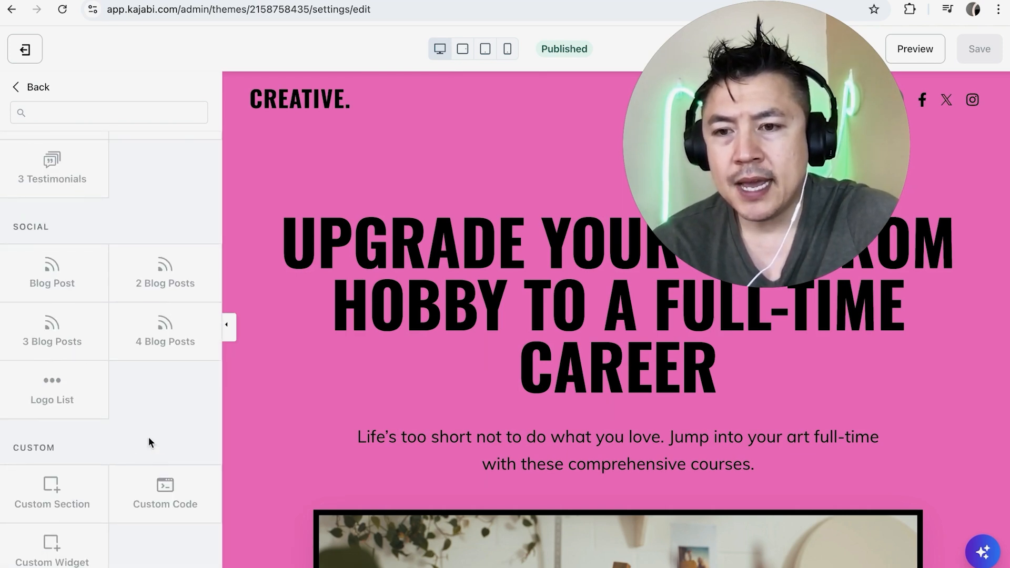
Step: Add a Custom Code section below the FAQ and bring up its Code field
left_click(165, 492)
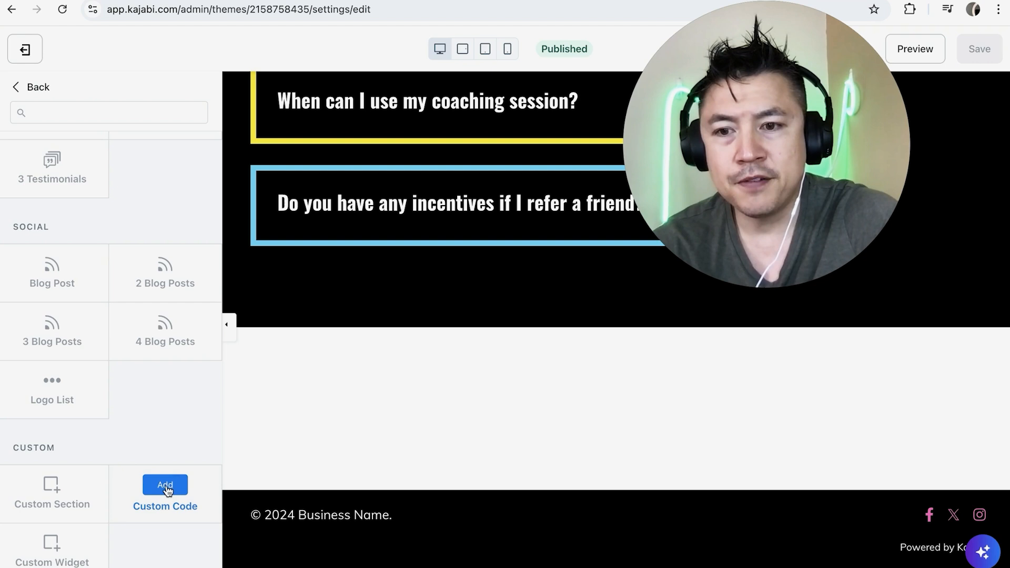
left_click(165, 484)
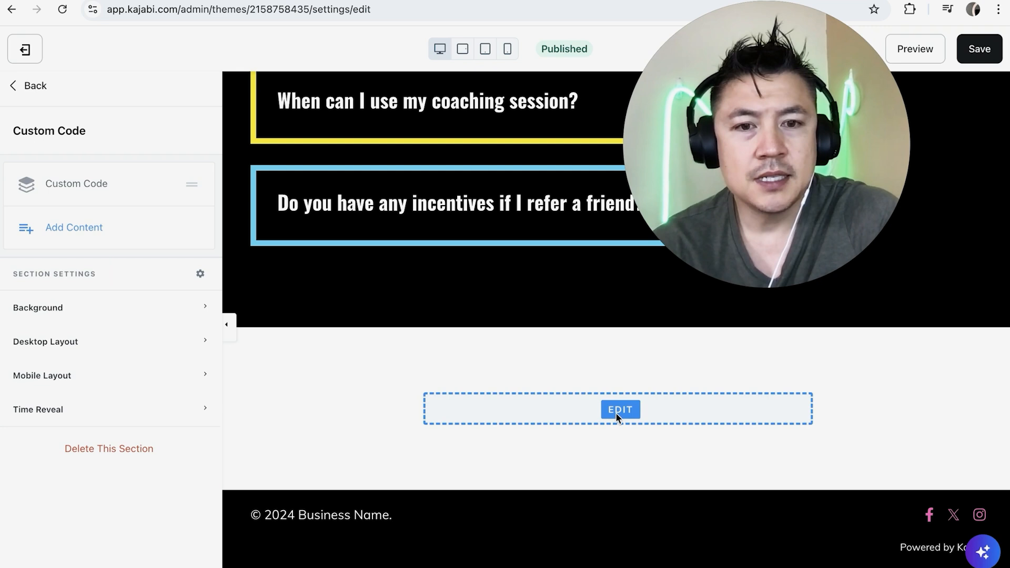
left_click(619, 409)
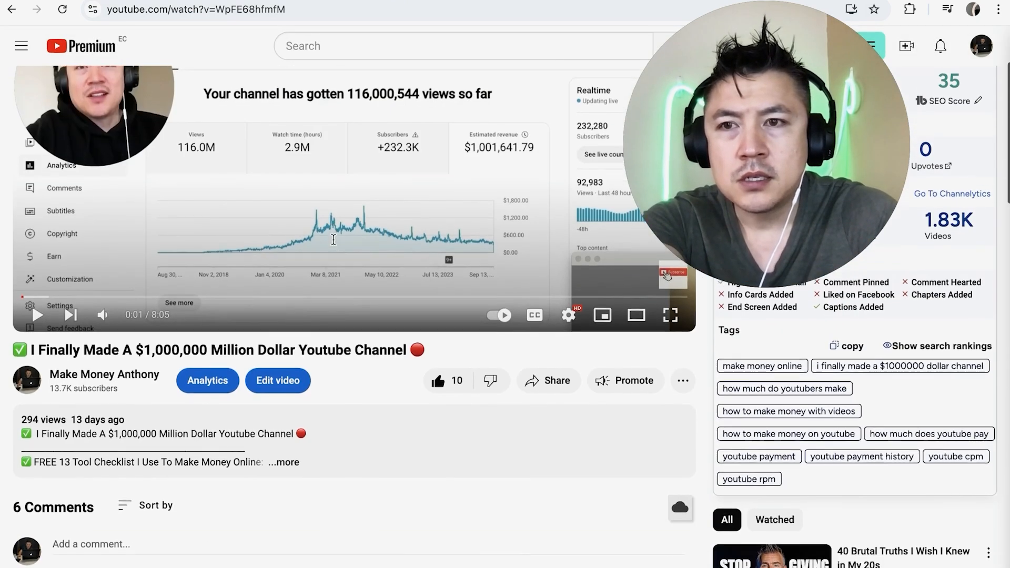
Step: Get the YouTube video's iframe embed code via Share > Embed
left_click(548, 380)
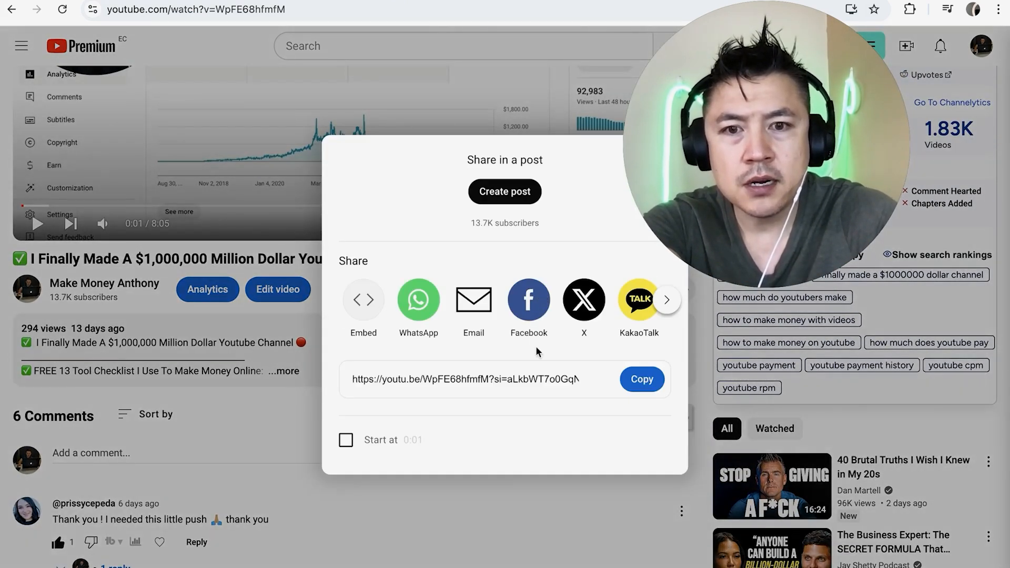
left_click(363, 299)
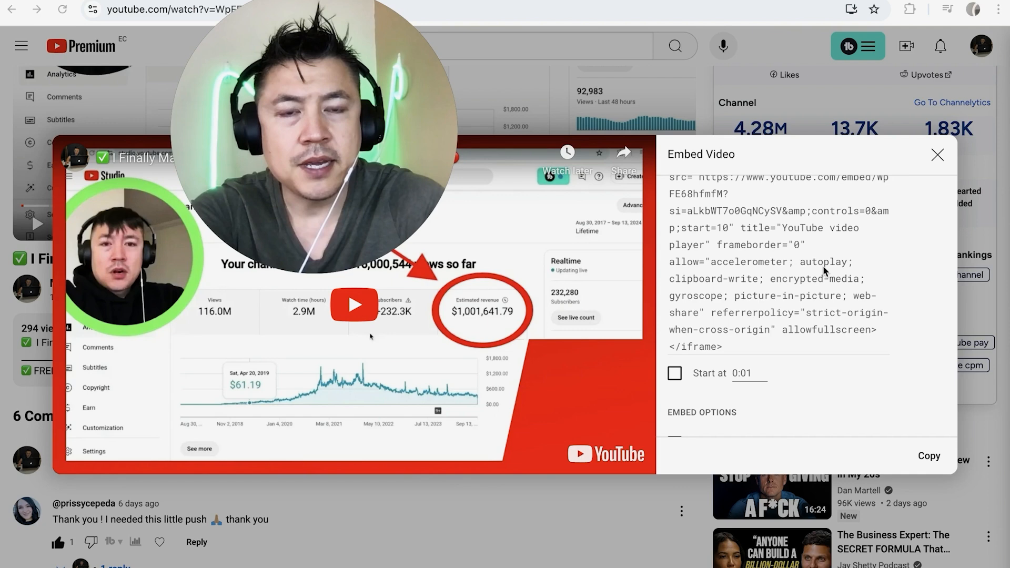
scroll("down", 3)
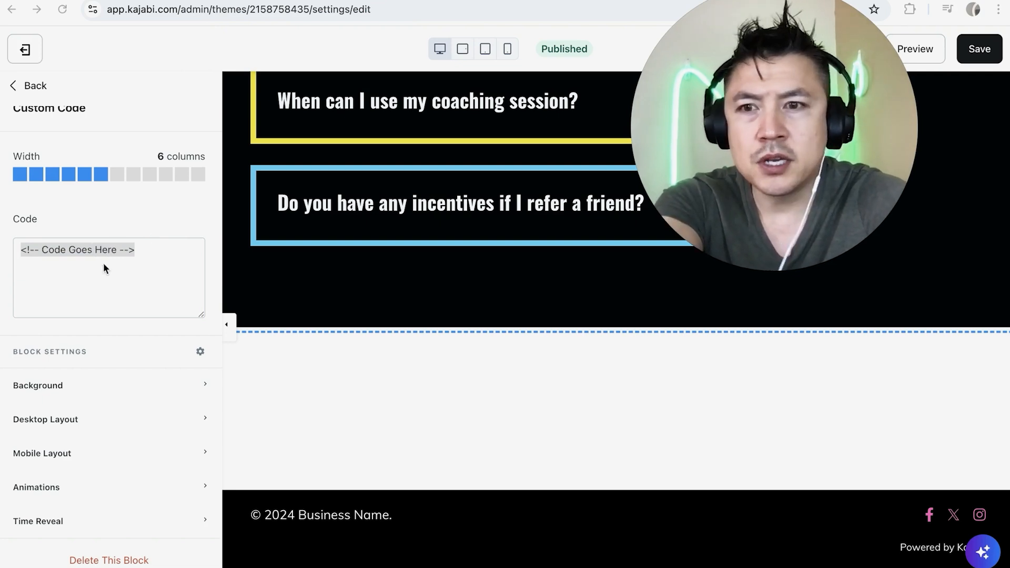
Step: Paste the YouTube iframe into the Code field so the video renders below the FAQ
type("<iframe allow=\"accelerometer; autoplay; clipboard-write; encrypted-media; gyroscope; picture-in-picture; web-share\" referrerpolicy=\"strict-origin-when-cross-origin\" allowfullscreen></iframe>")
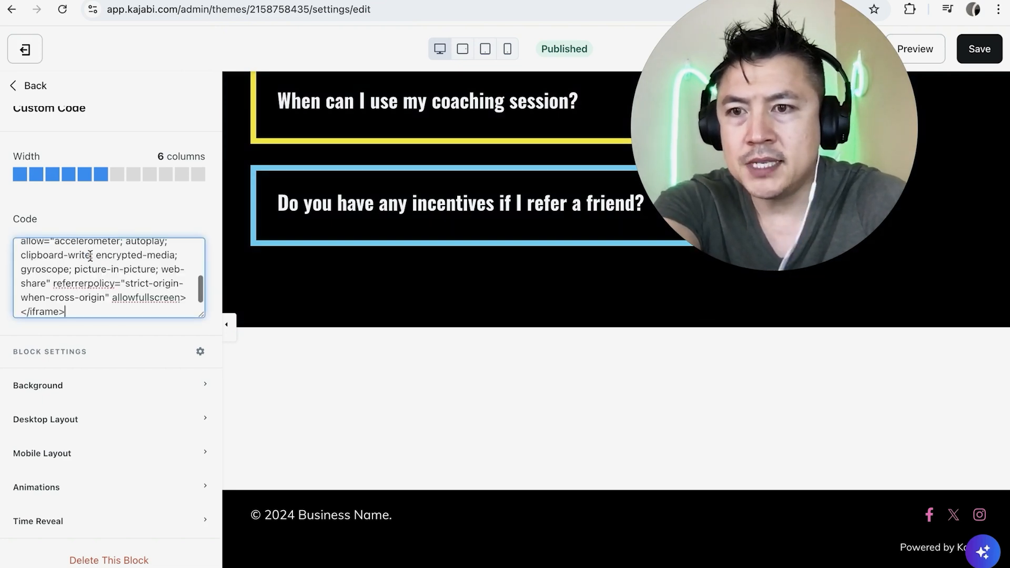
scroll("down", 3)
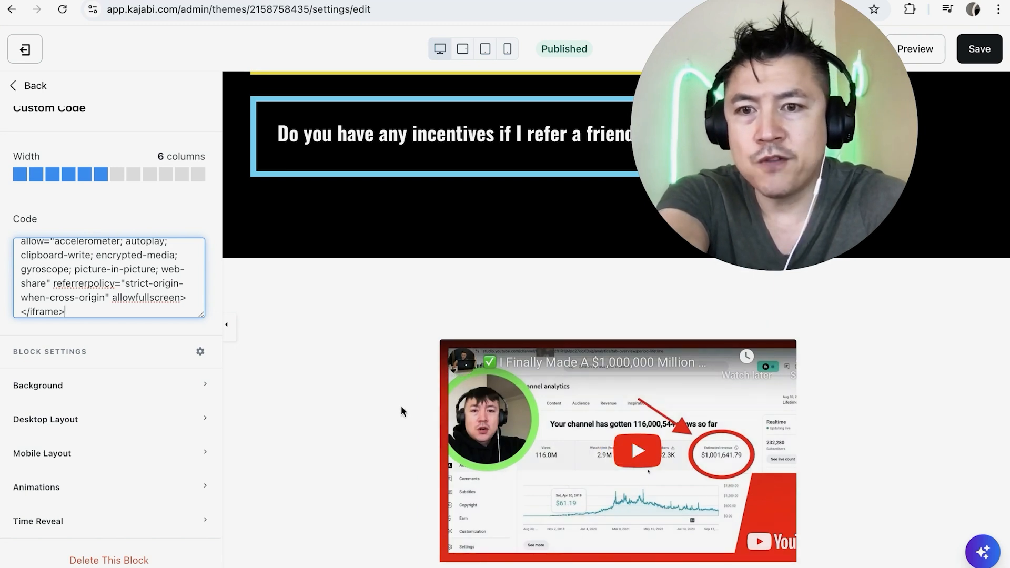
scroll("down", 3)
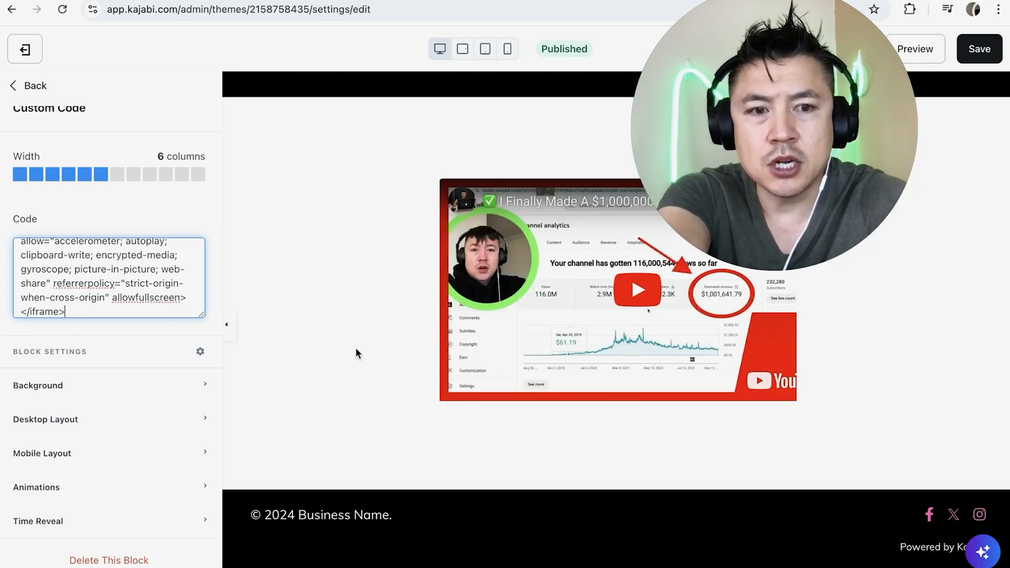
Step: Back in the Sections list, move Custom Code up between the bio text and Testimonial
left_click(28, 85)
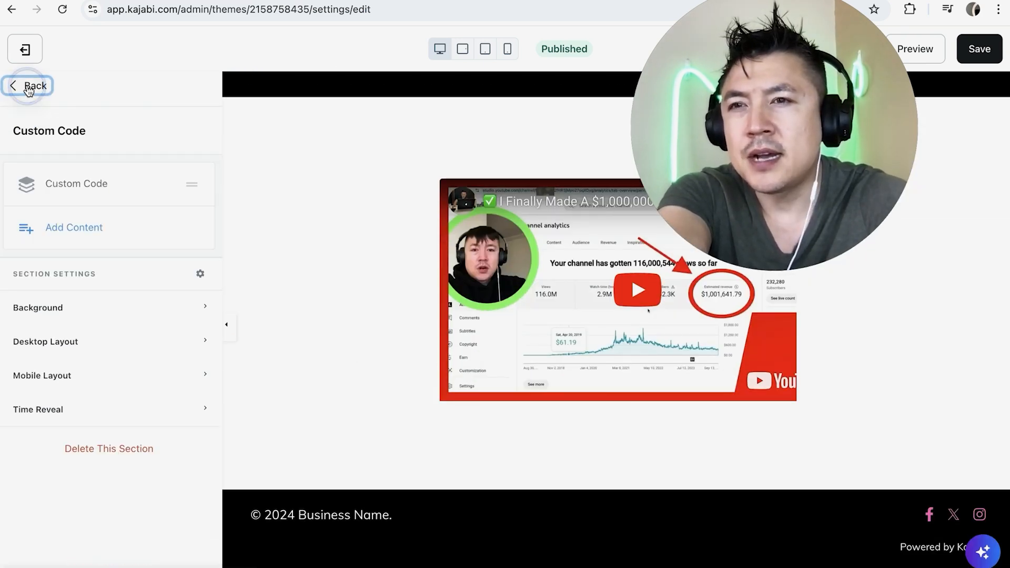
left_click(33, 85)
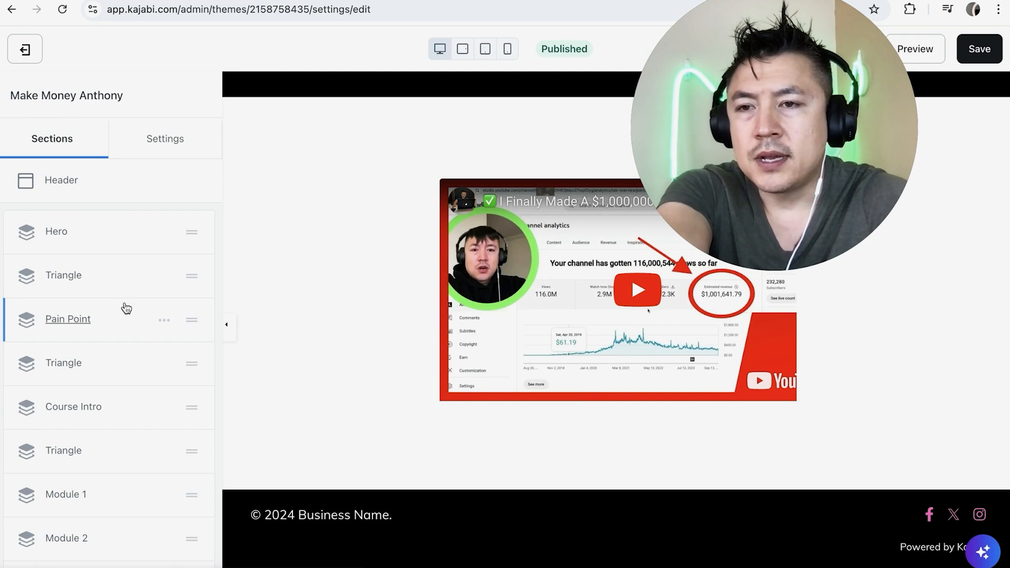
scroll("down", 3)
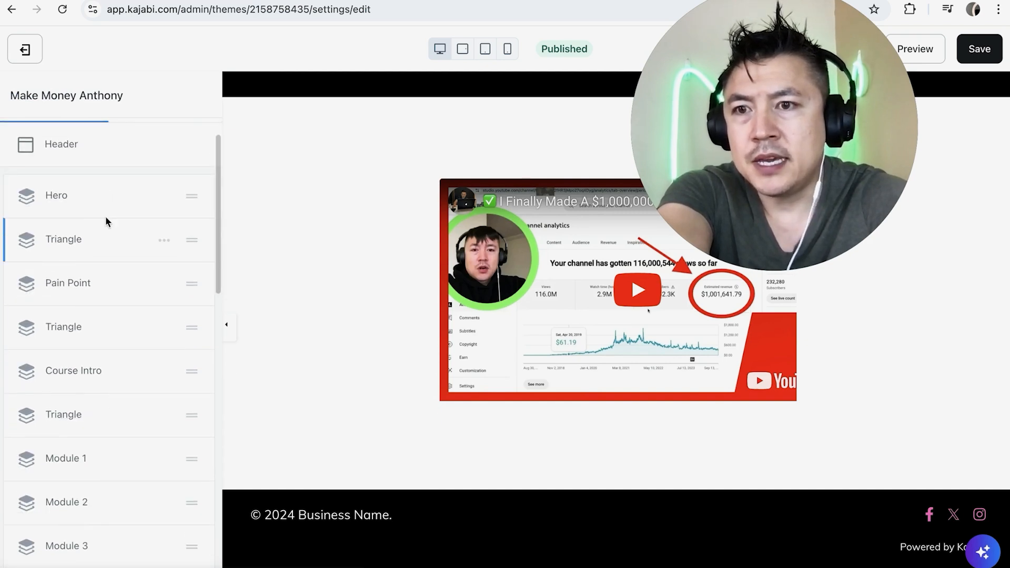
scroll("down", 3)
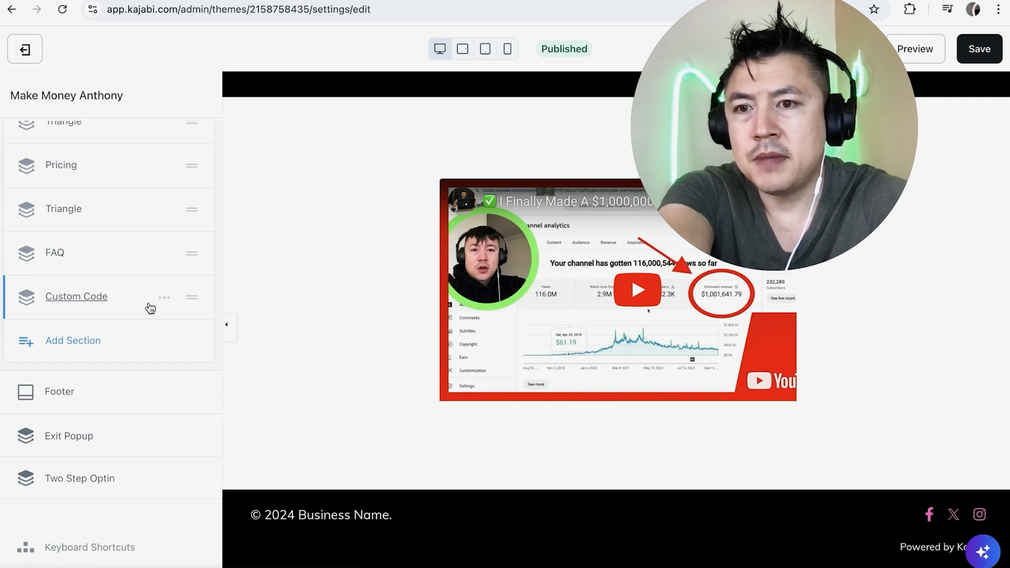
scroll("down", 3)
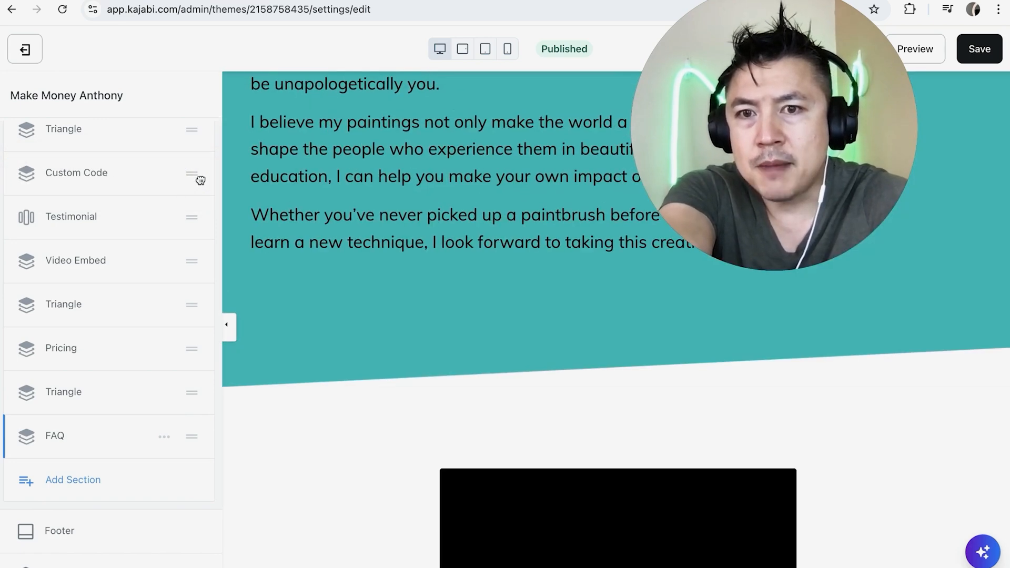
scroll("down", 3)
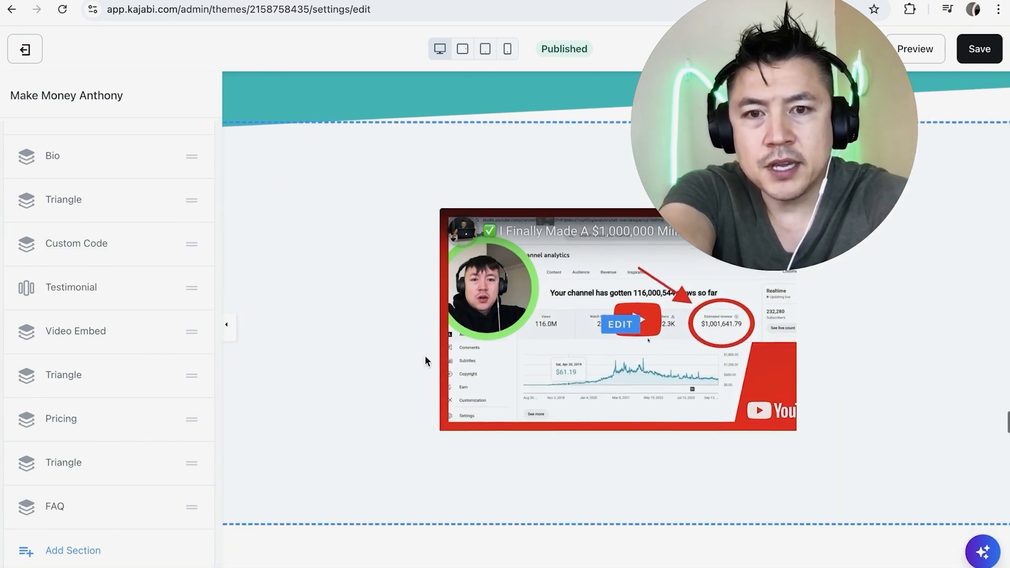
scroll("down", 3)
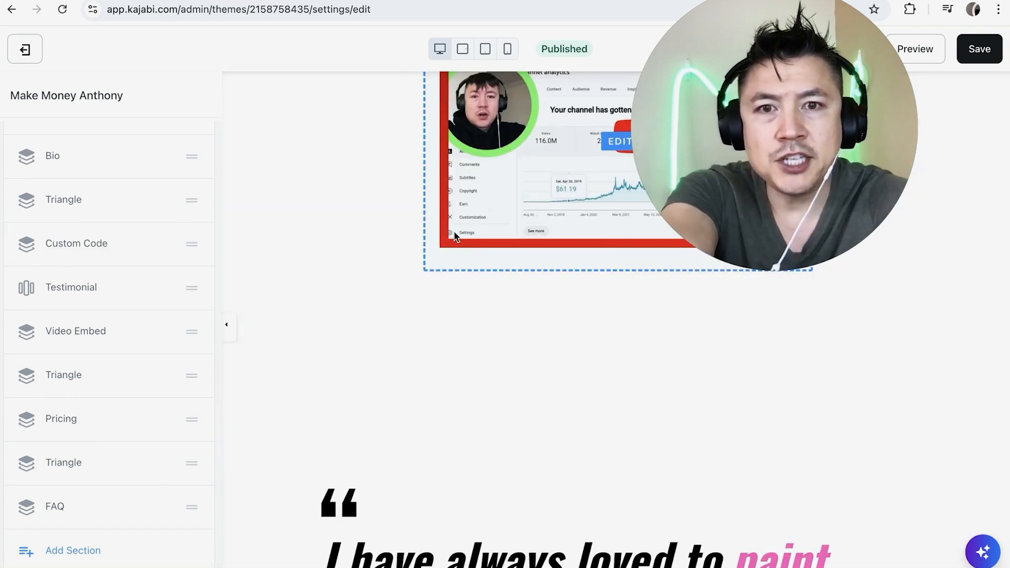
Step: Review the page with the video above the testimonial and save the edits
scroll("down", 3)
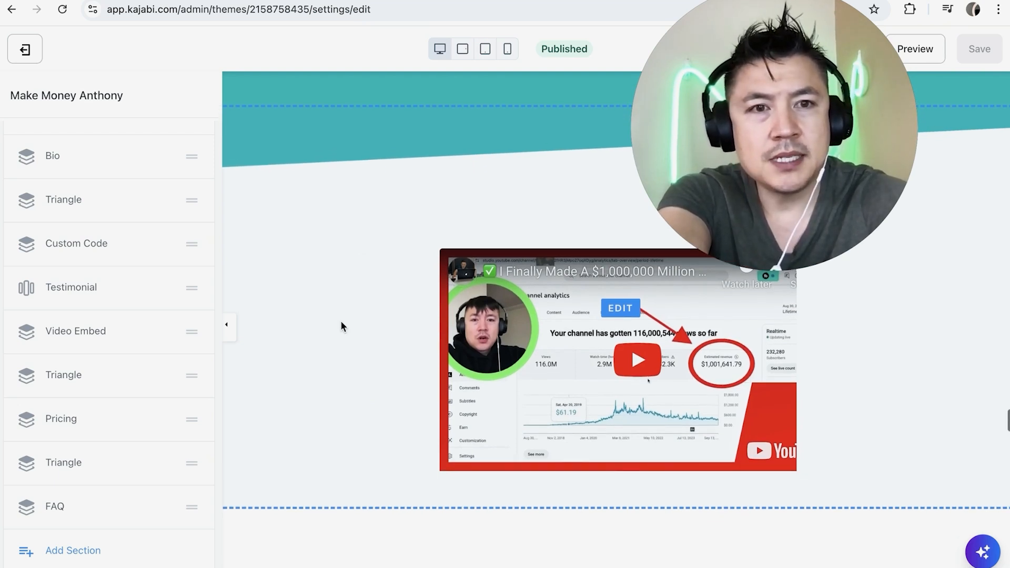
scroll("down", 3)
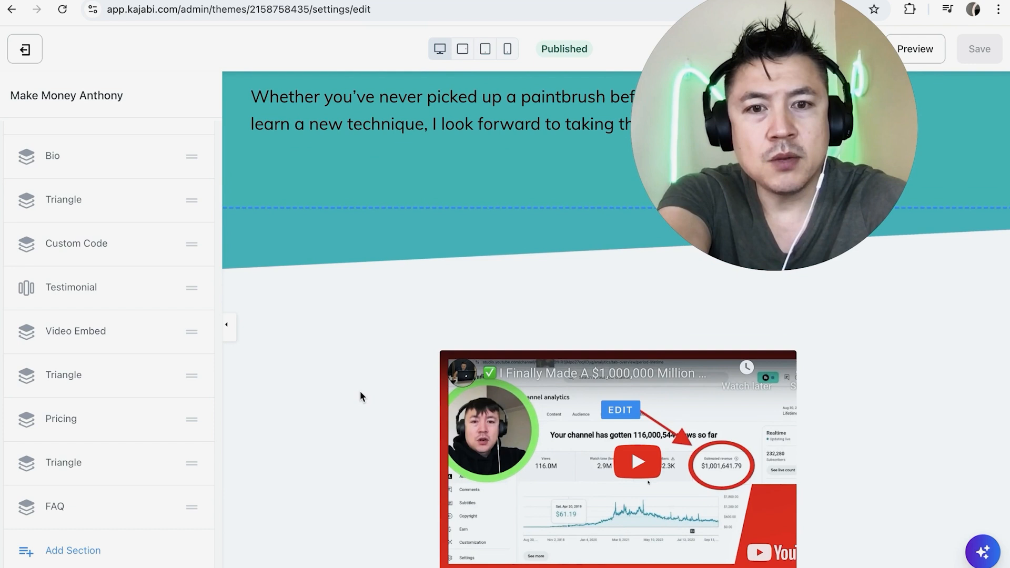
mouse_move(315, 415)
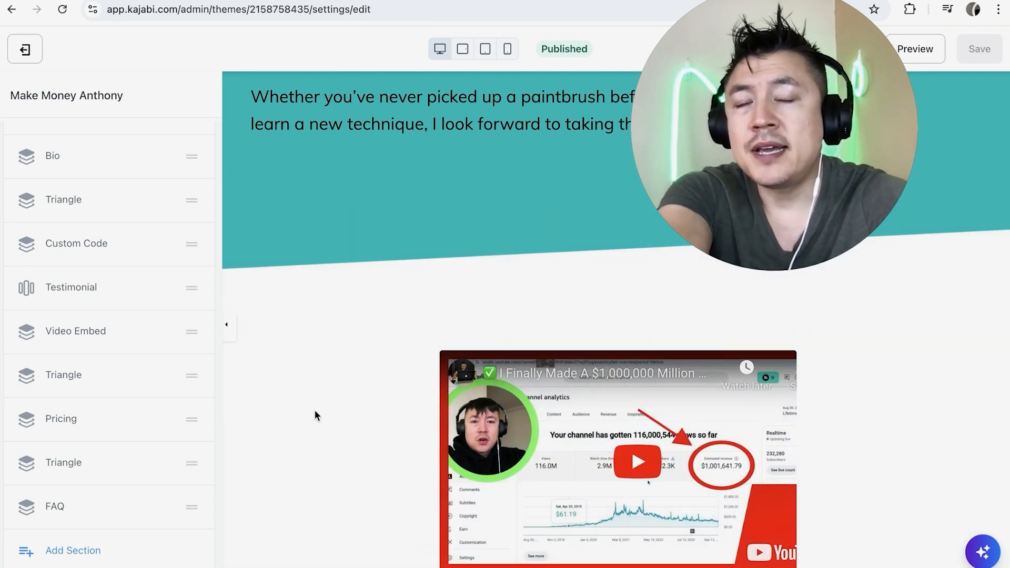